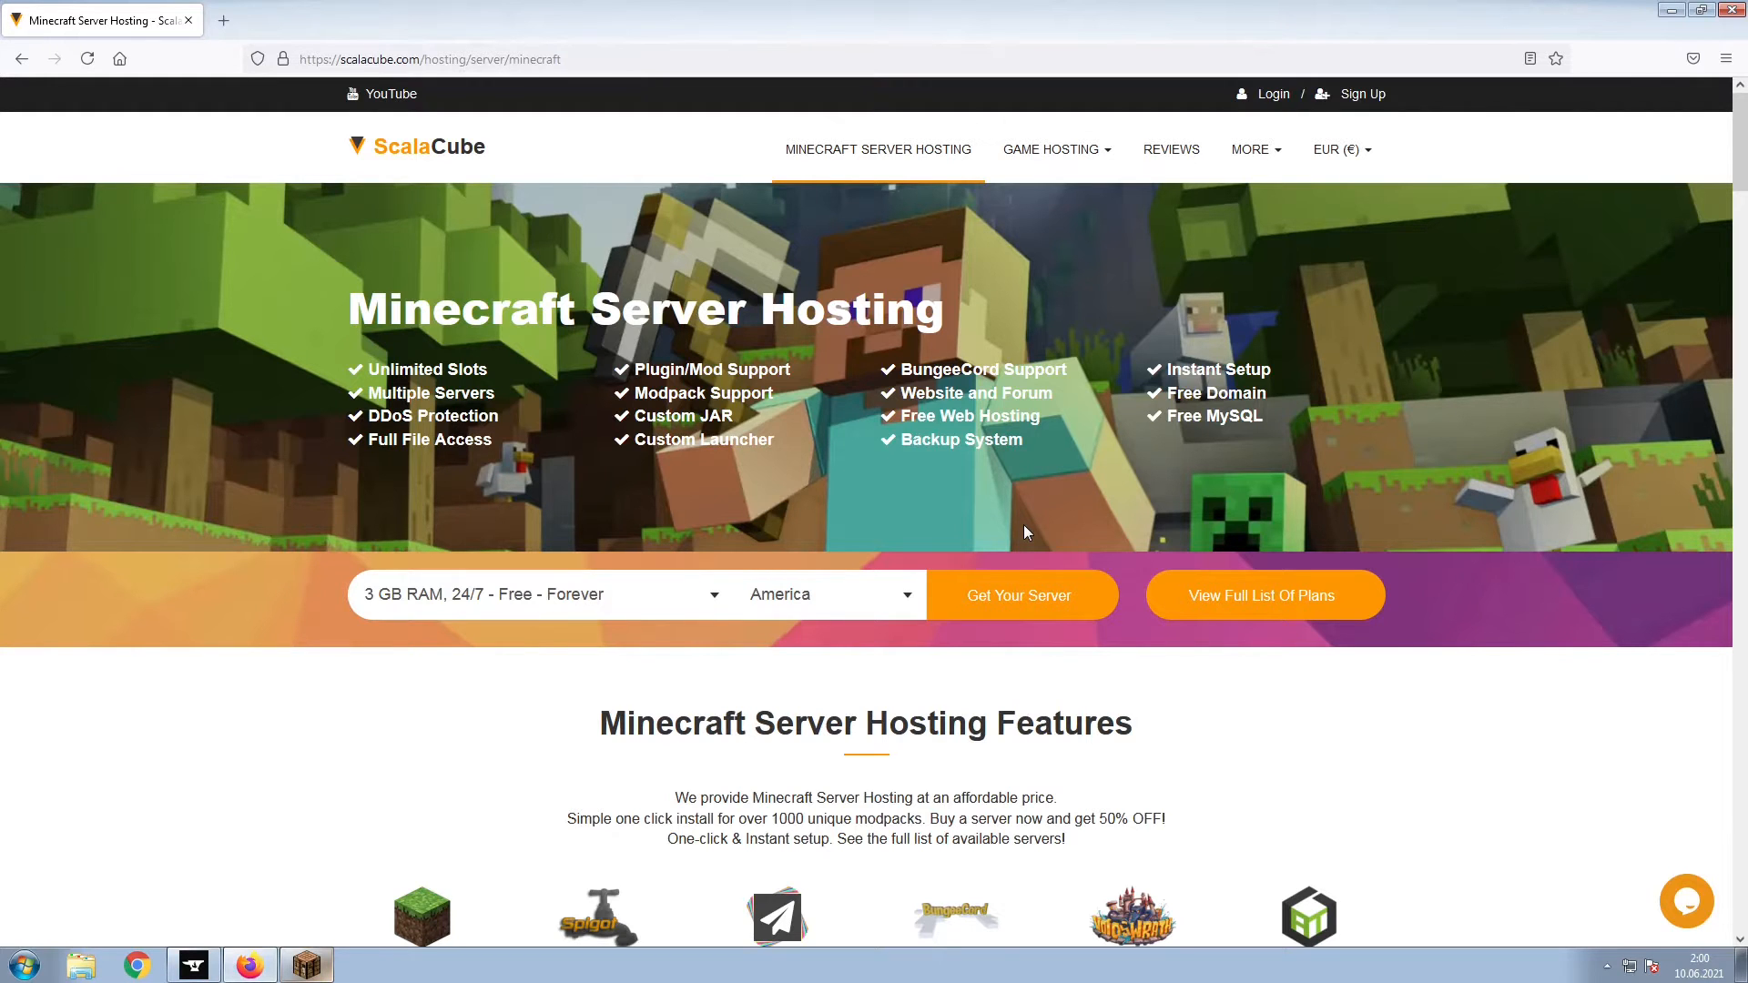
Start a server order, search 'Among', and add the Among game server
left_click(1018, 594)
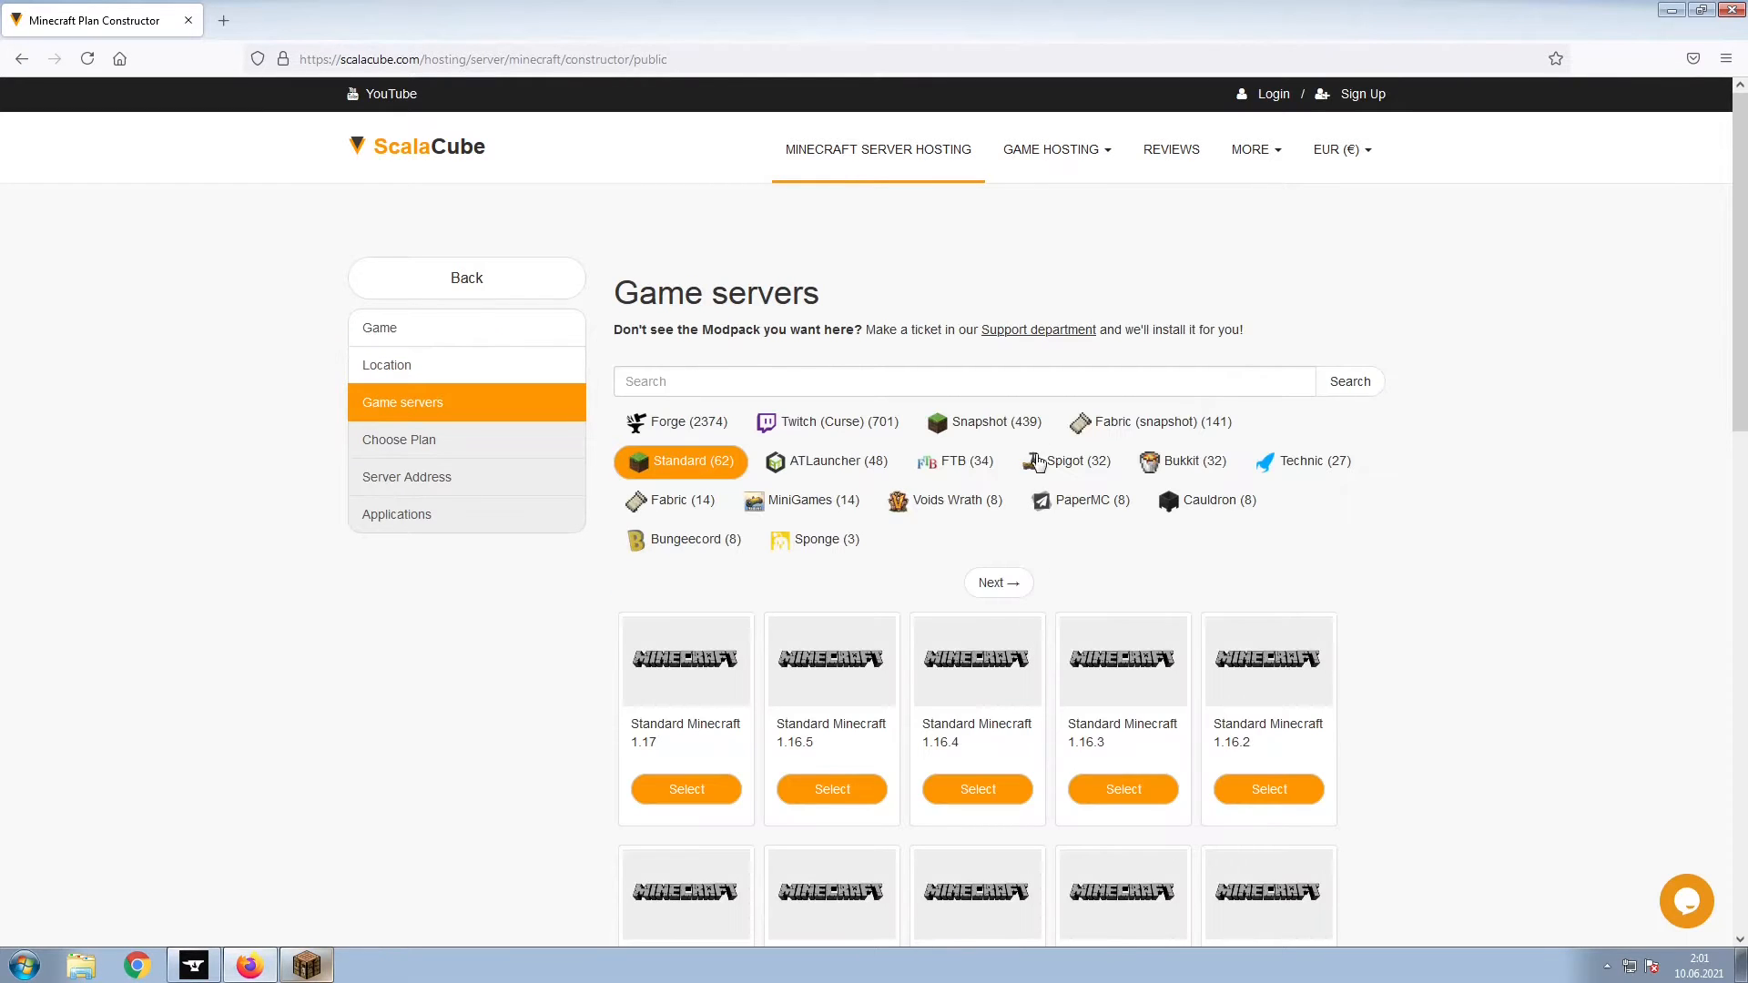
type("Among")
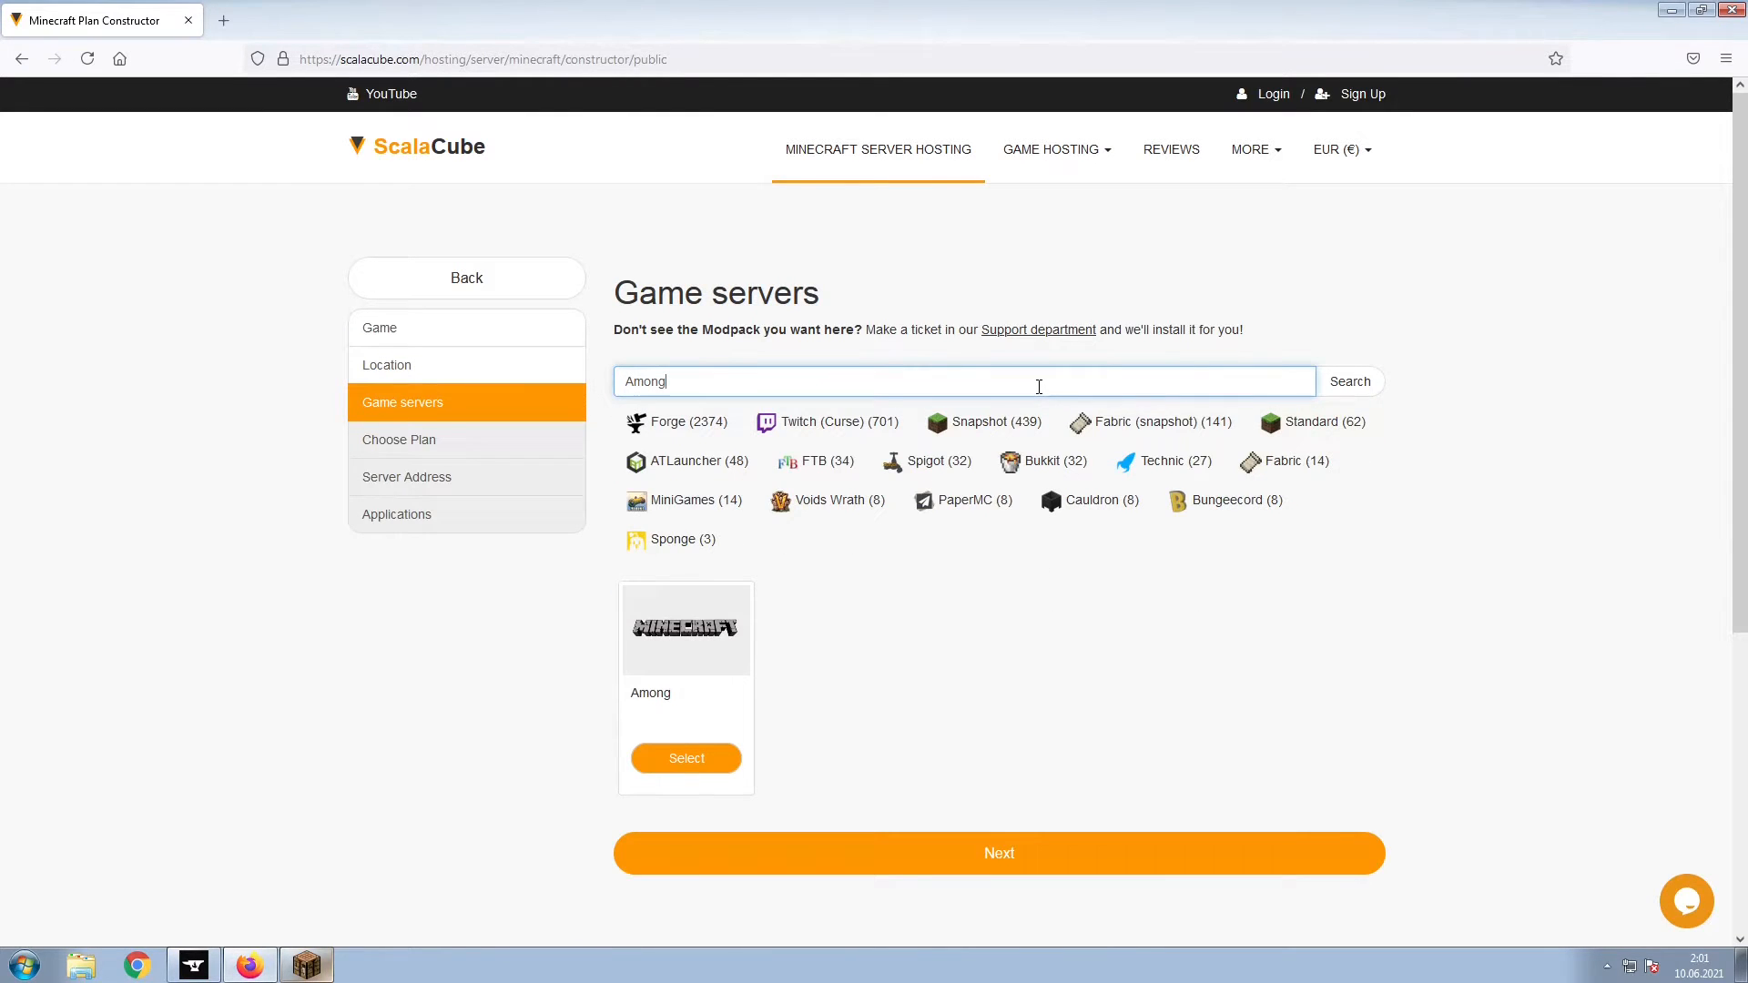
left_click(686, 758)
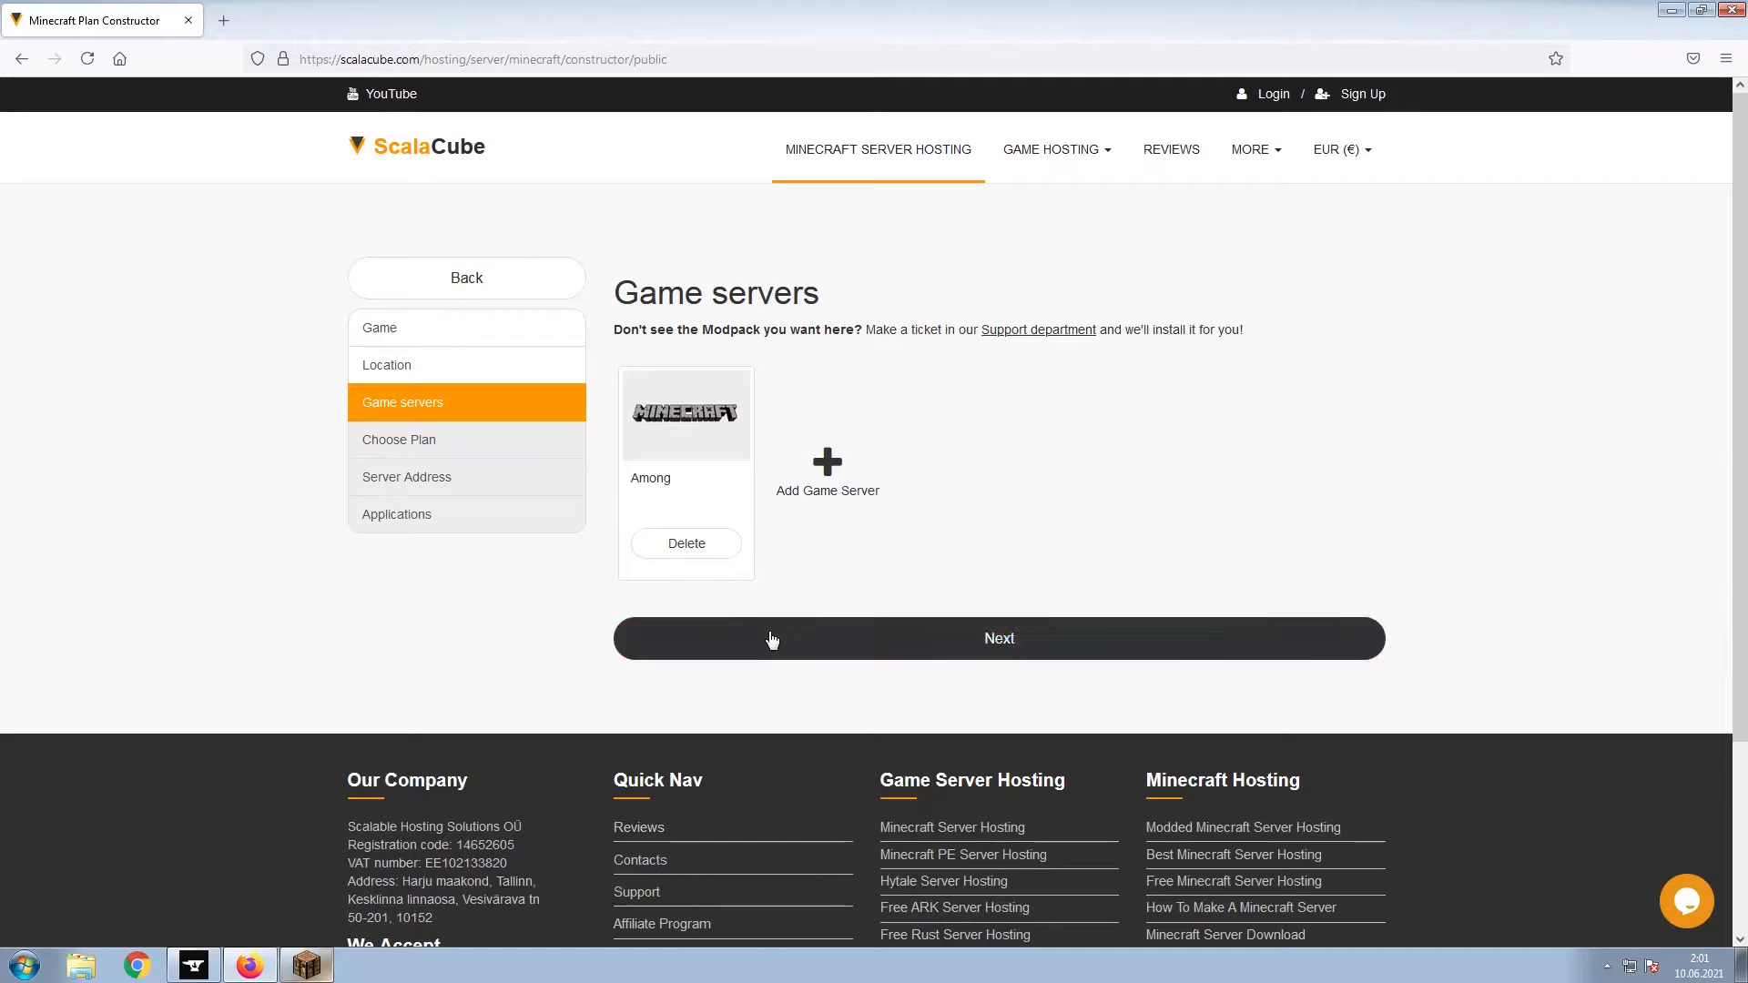
Pick the recommended Minecraft VPS 3G plan and continue toward optional applications
left_click(997, 637)
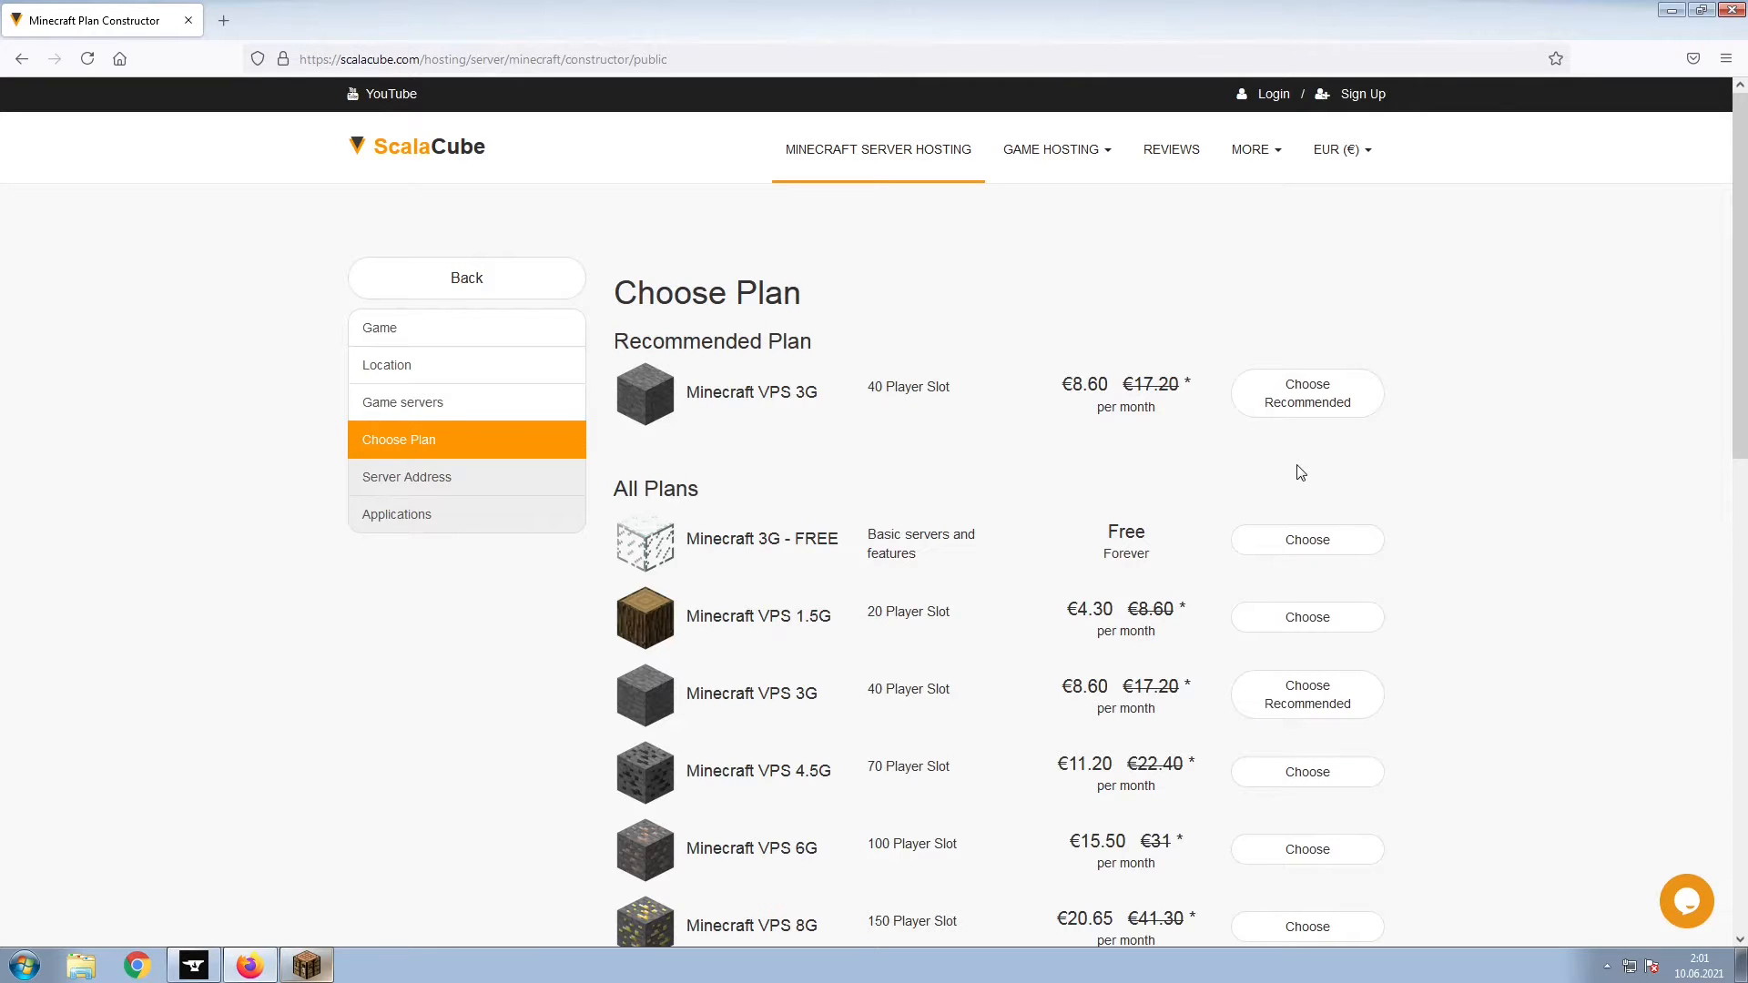
left_click(1305, 393)
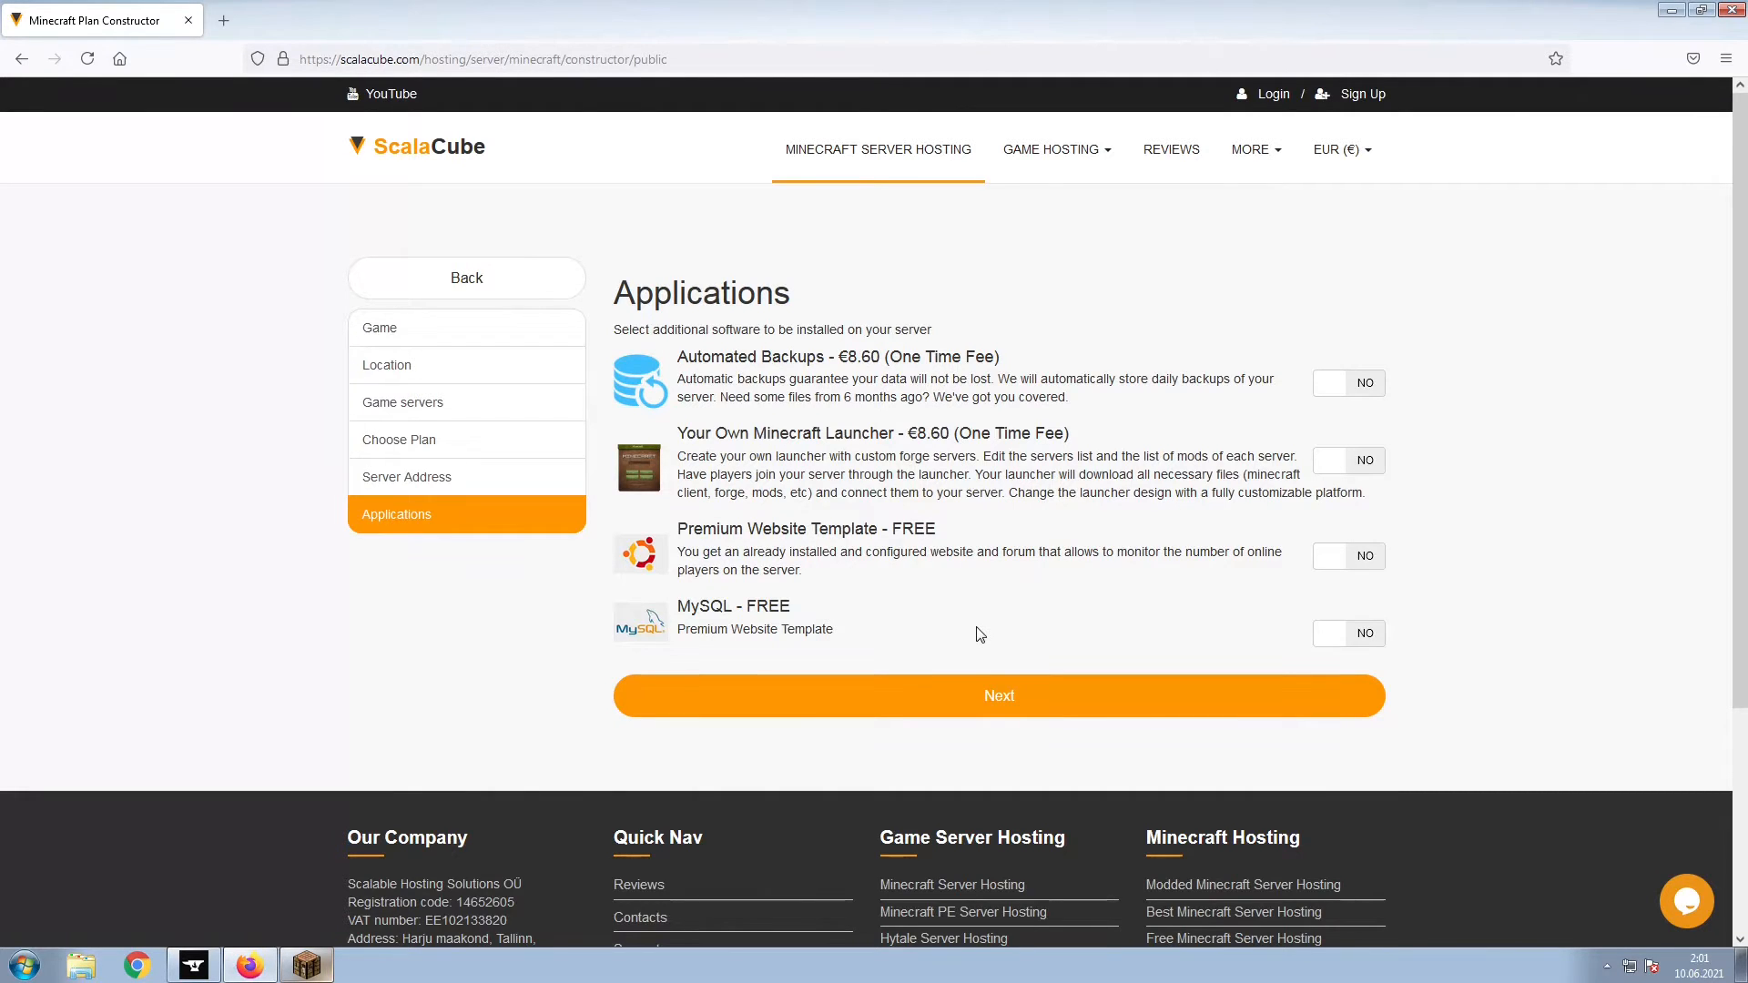
Submit the one-month VPS 3G rental with the 50% promo code for €8.60 payment
left_click(997, 695)
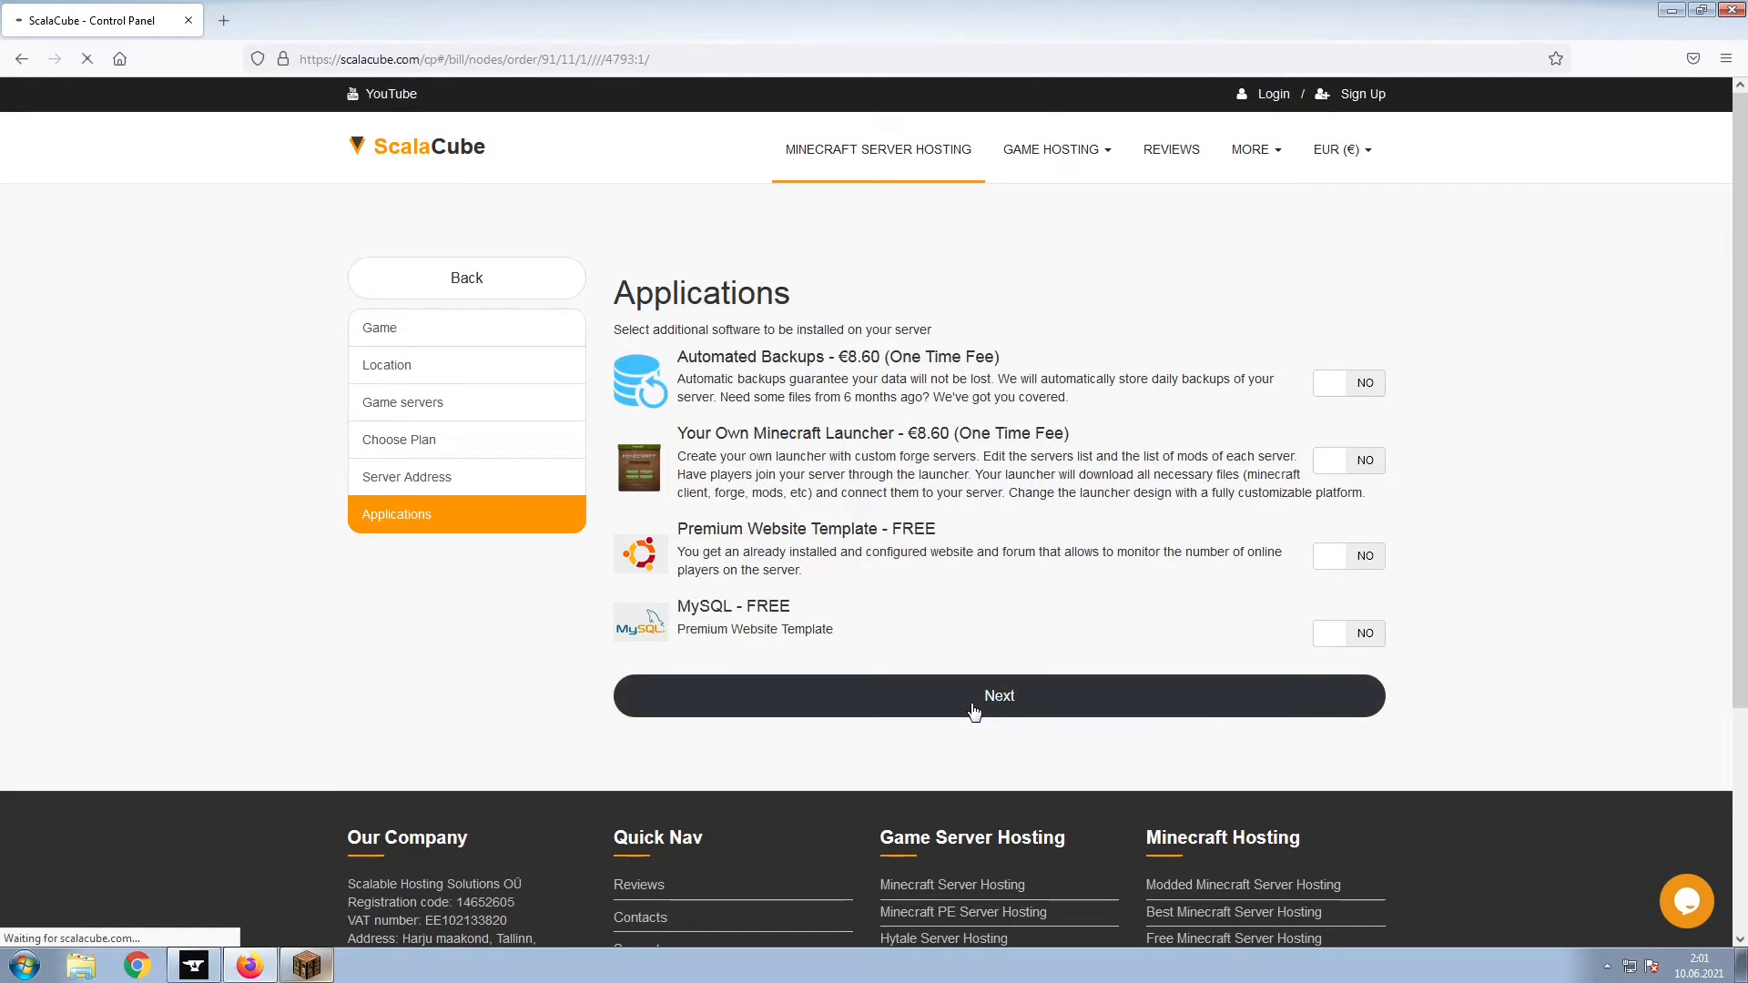
left_click(998, 695)
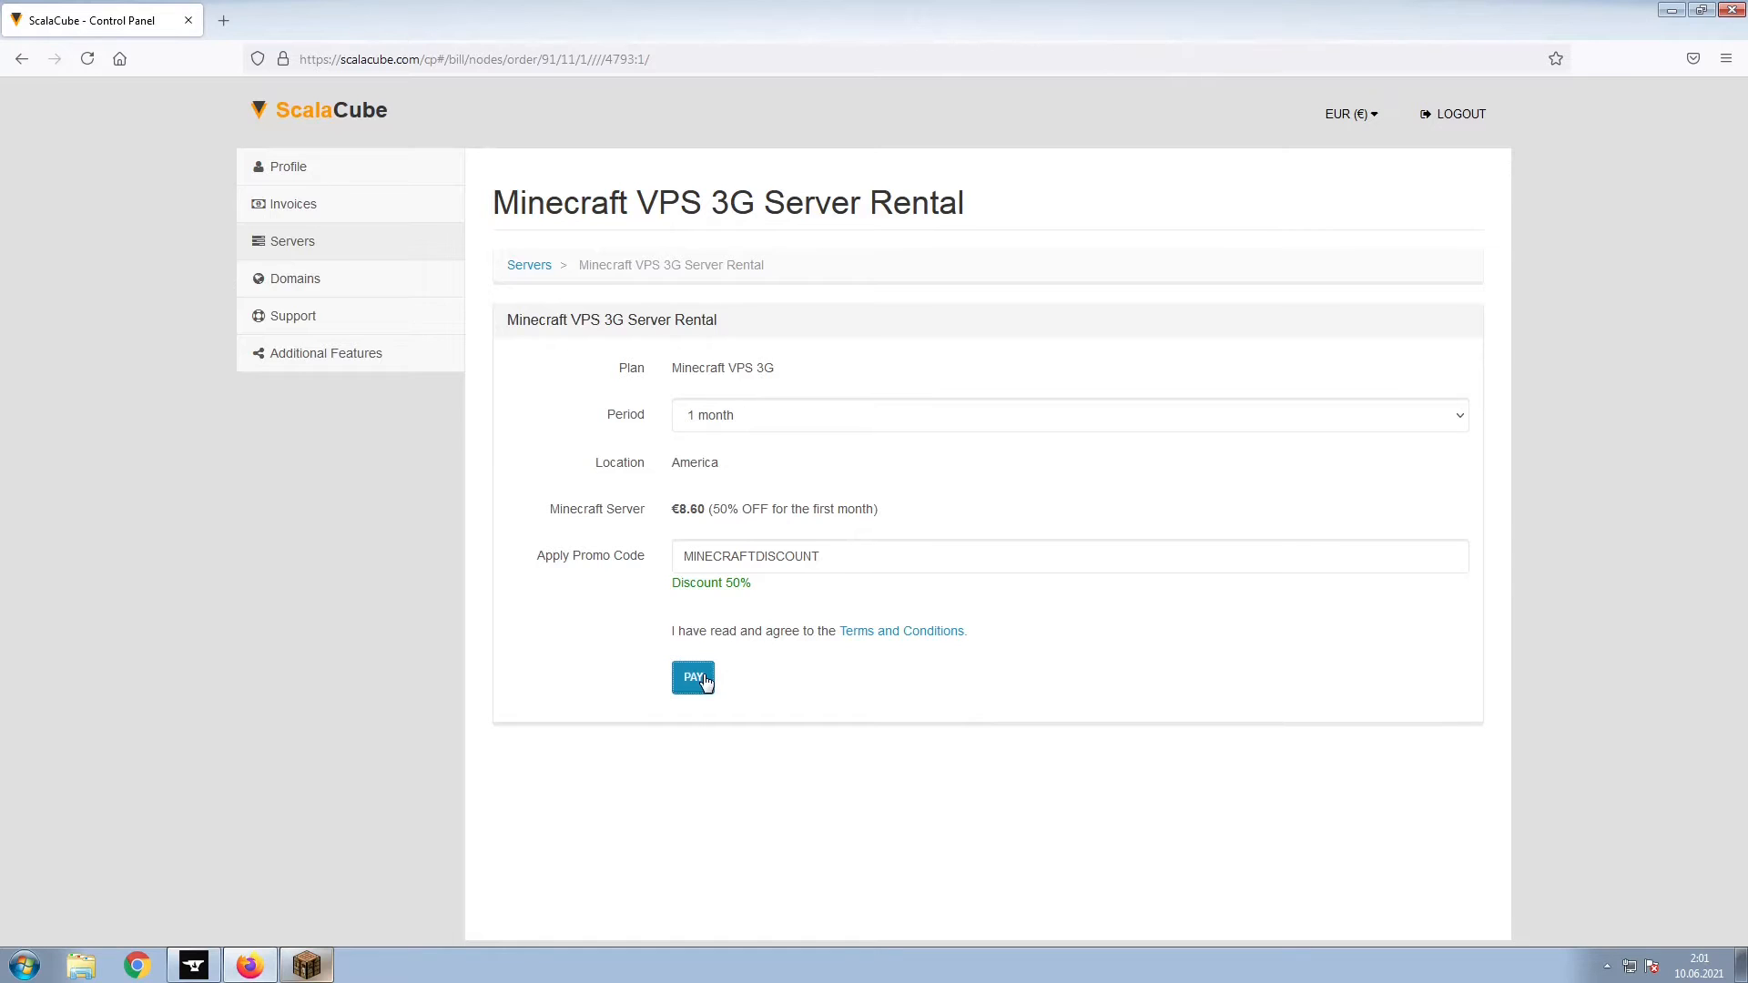
left_click(692, 677)
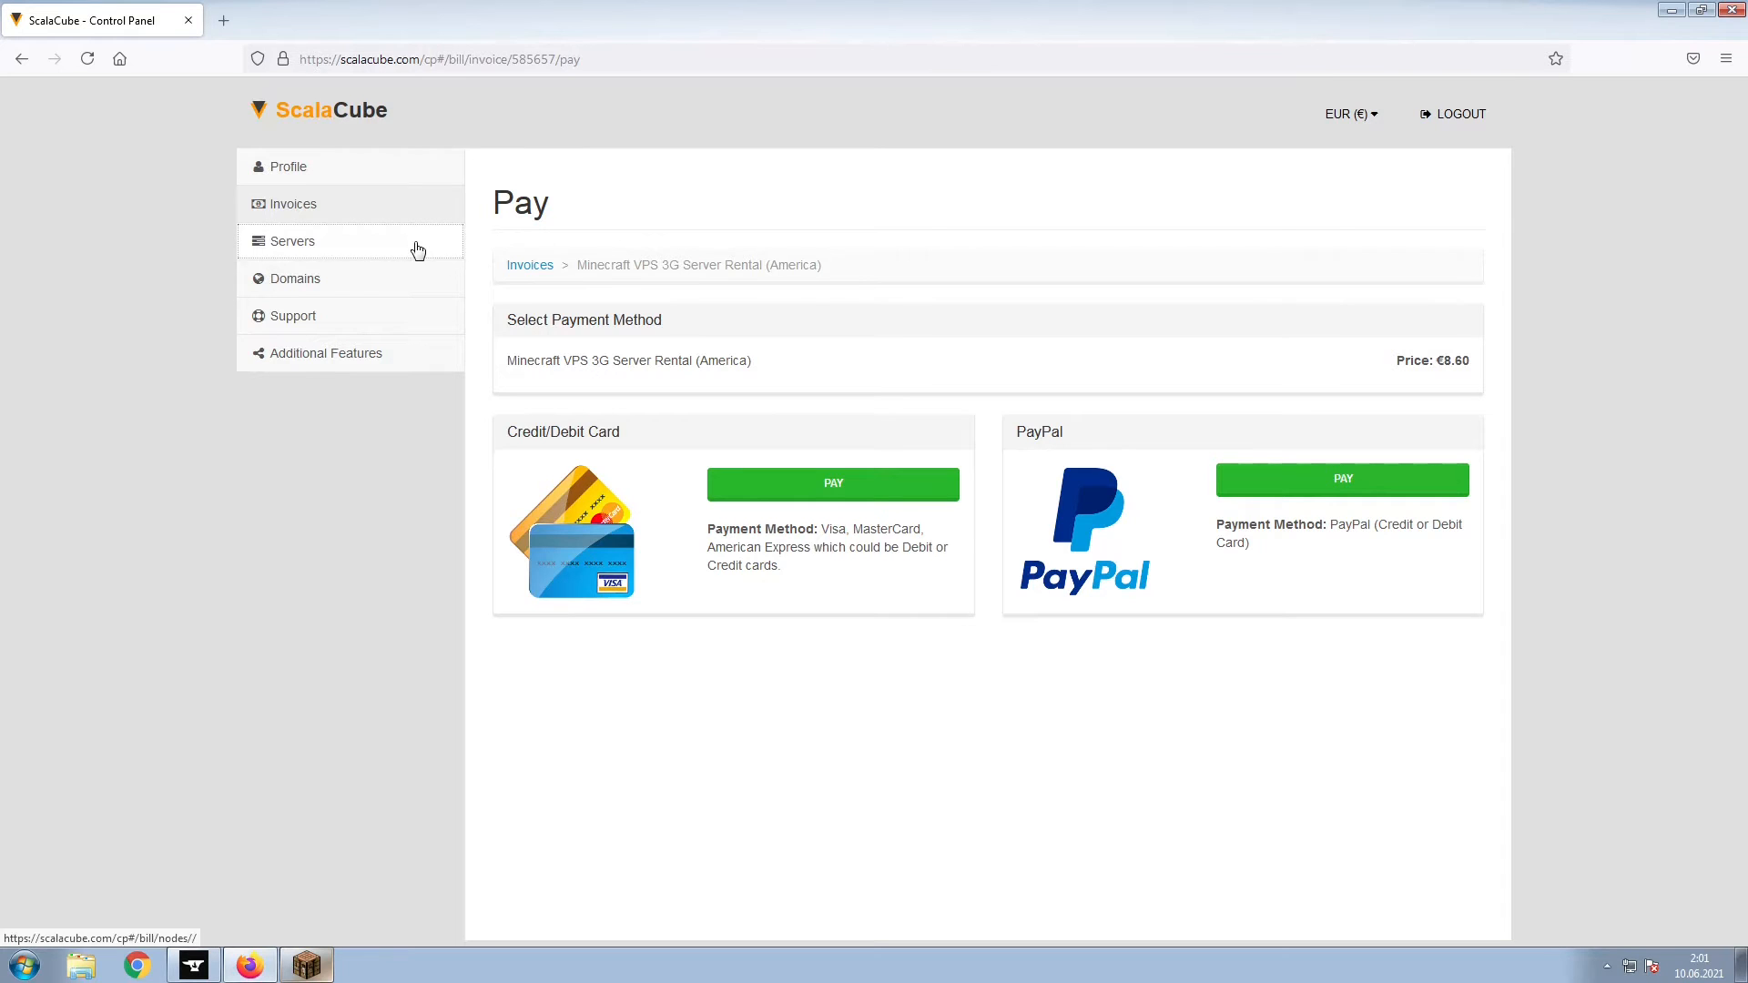
Go from Servers to the Among Minecraft server's management page showing its IP
left_click(292, 240)
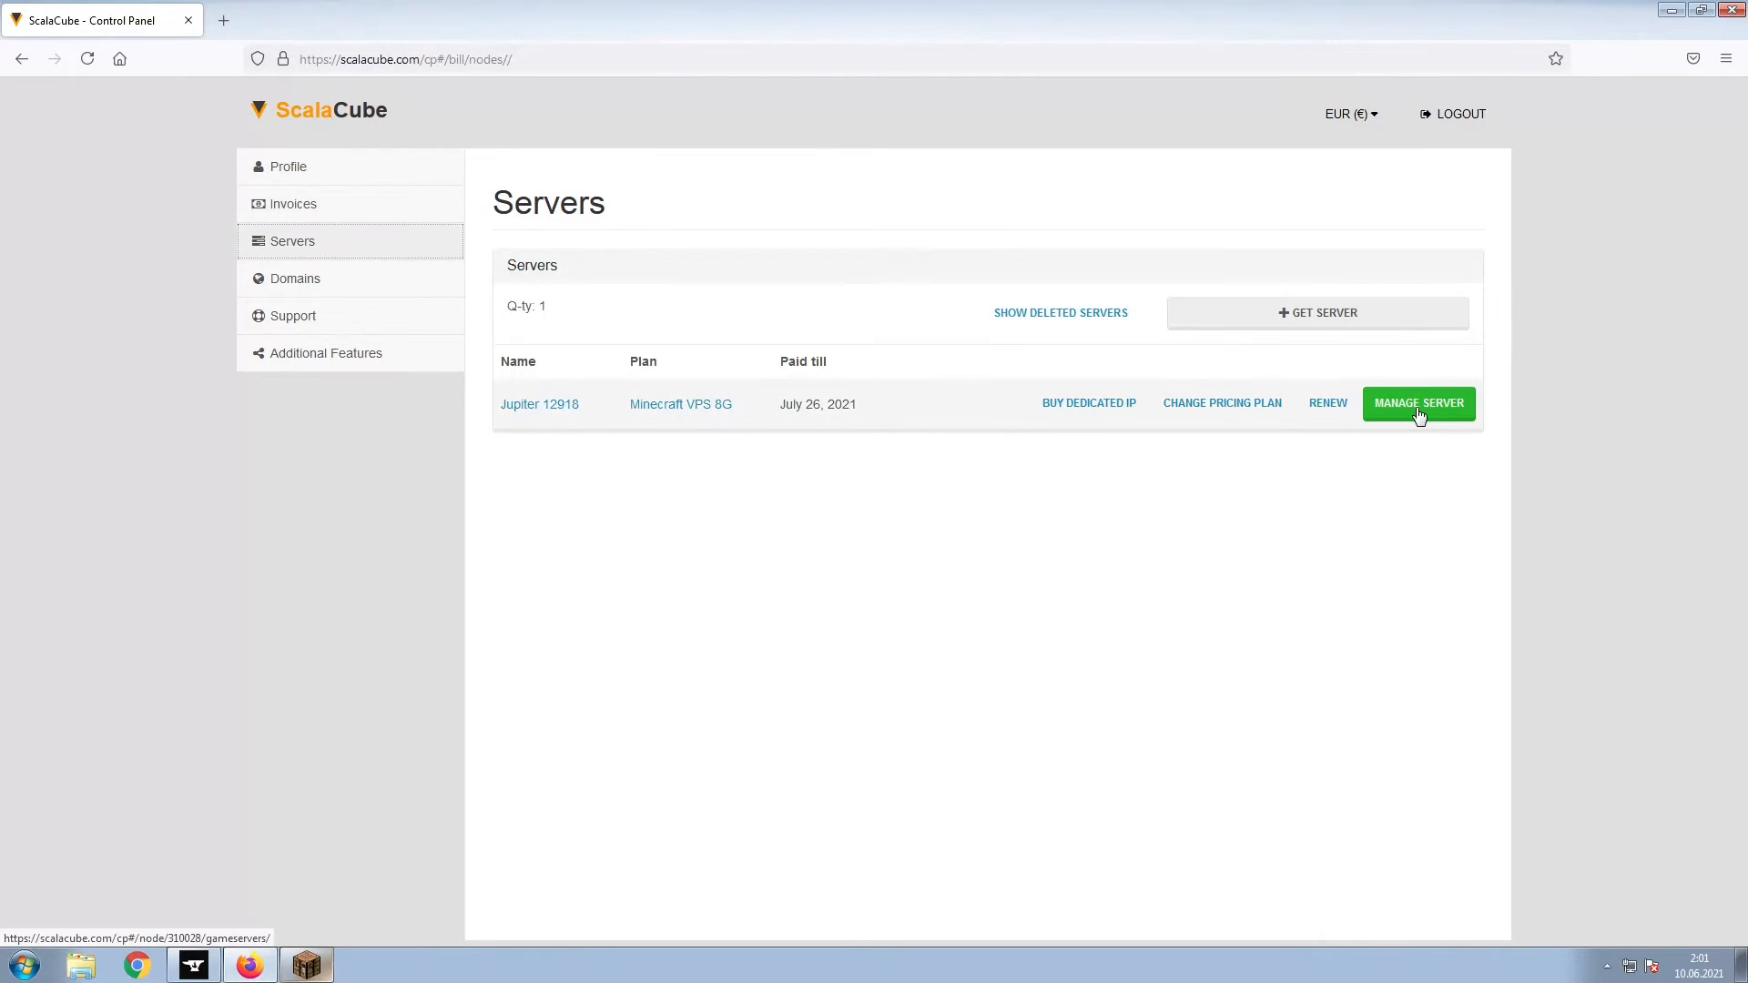
left_click(1416, 402)
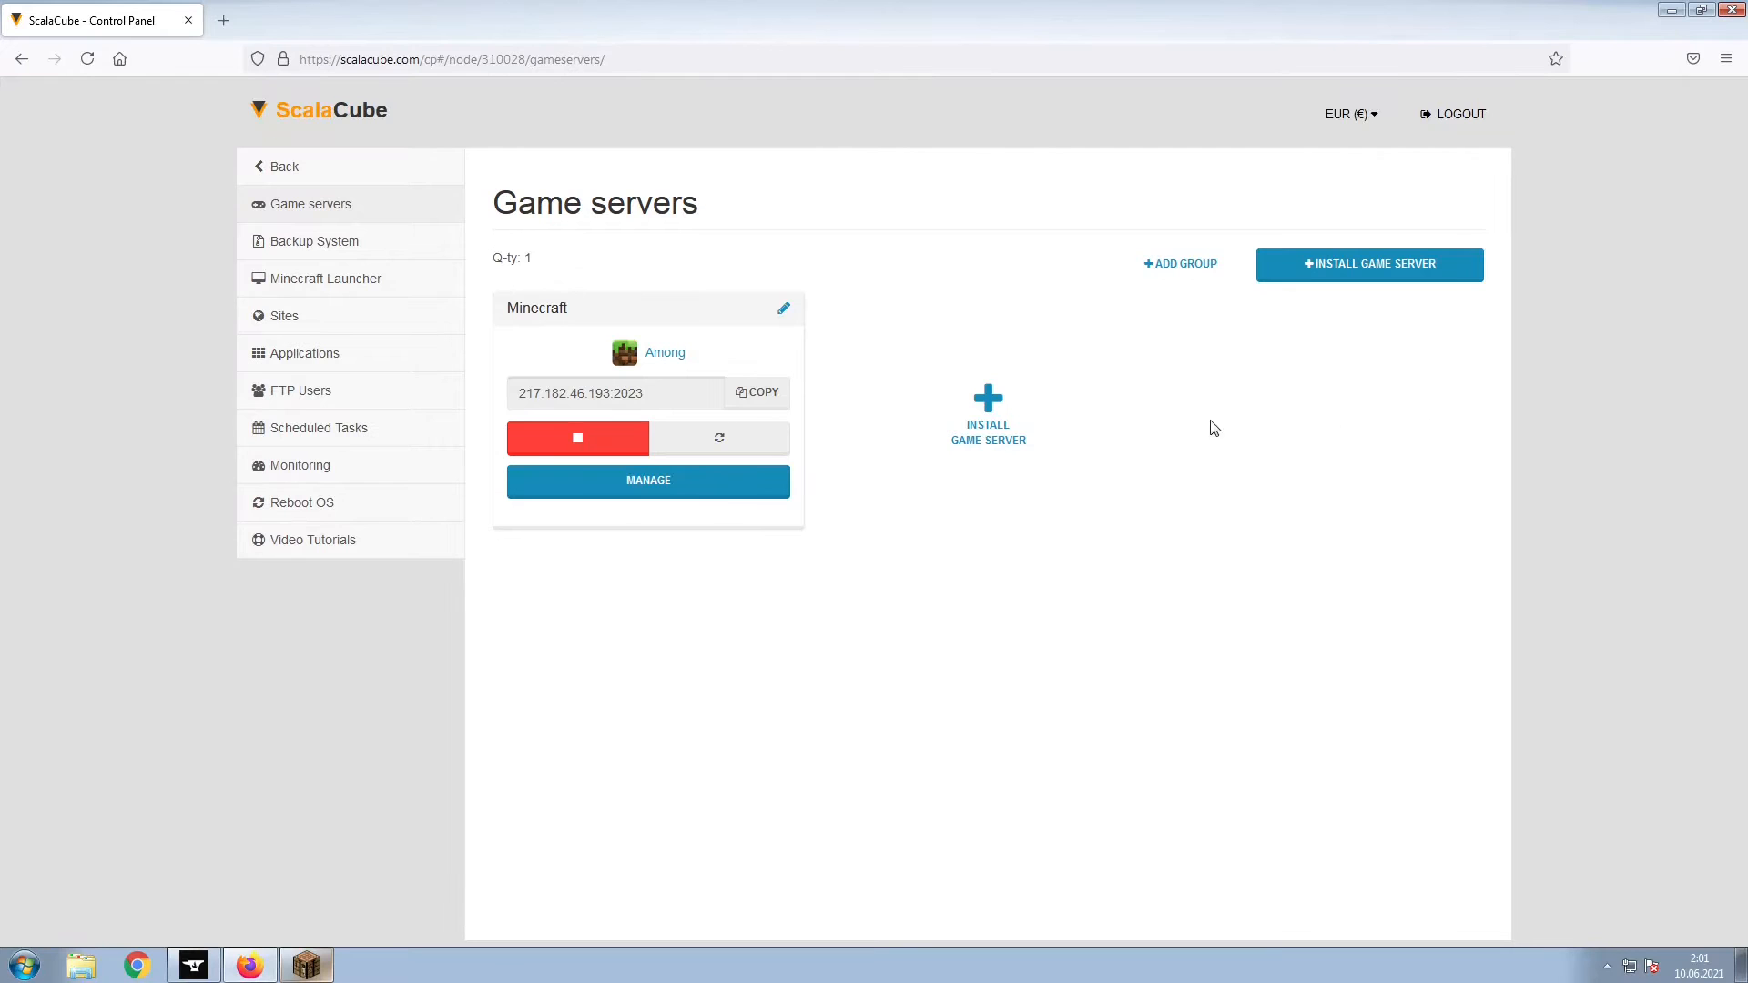
left_click(647, 480)
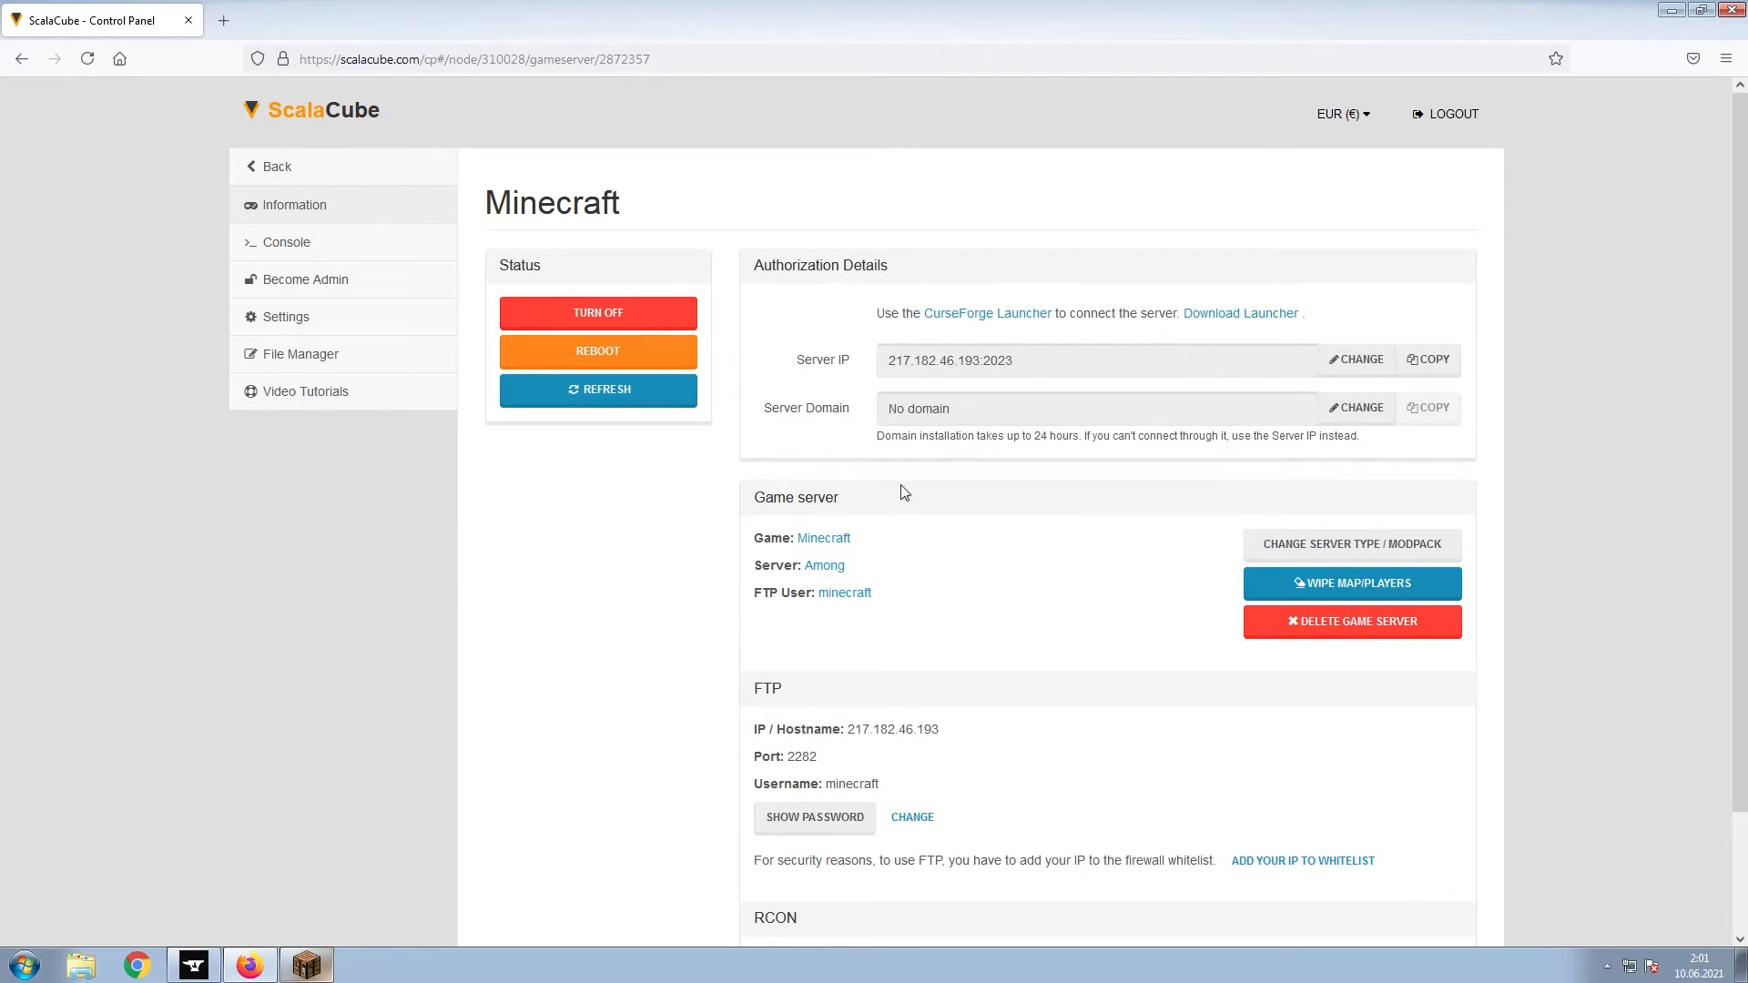
mouse_move(1499, 363)
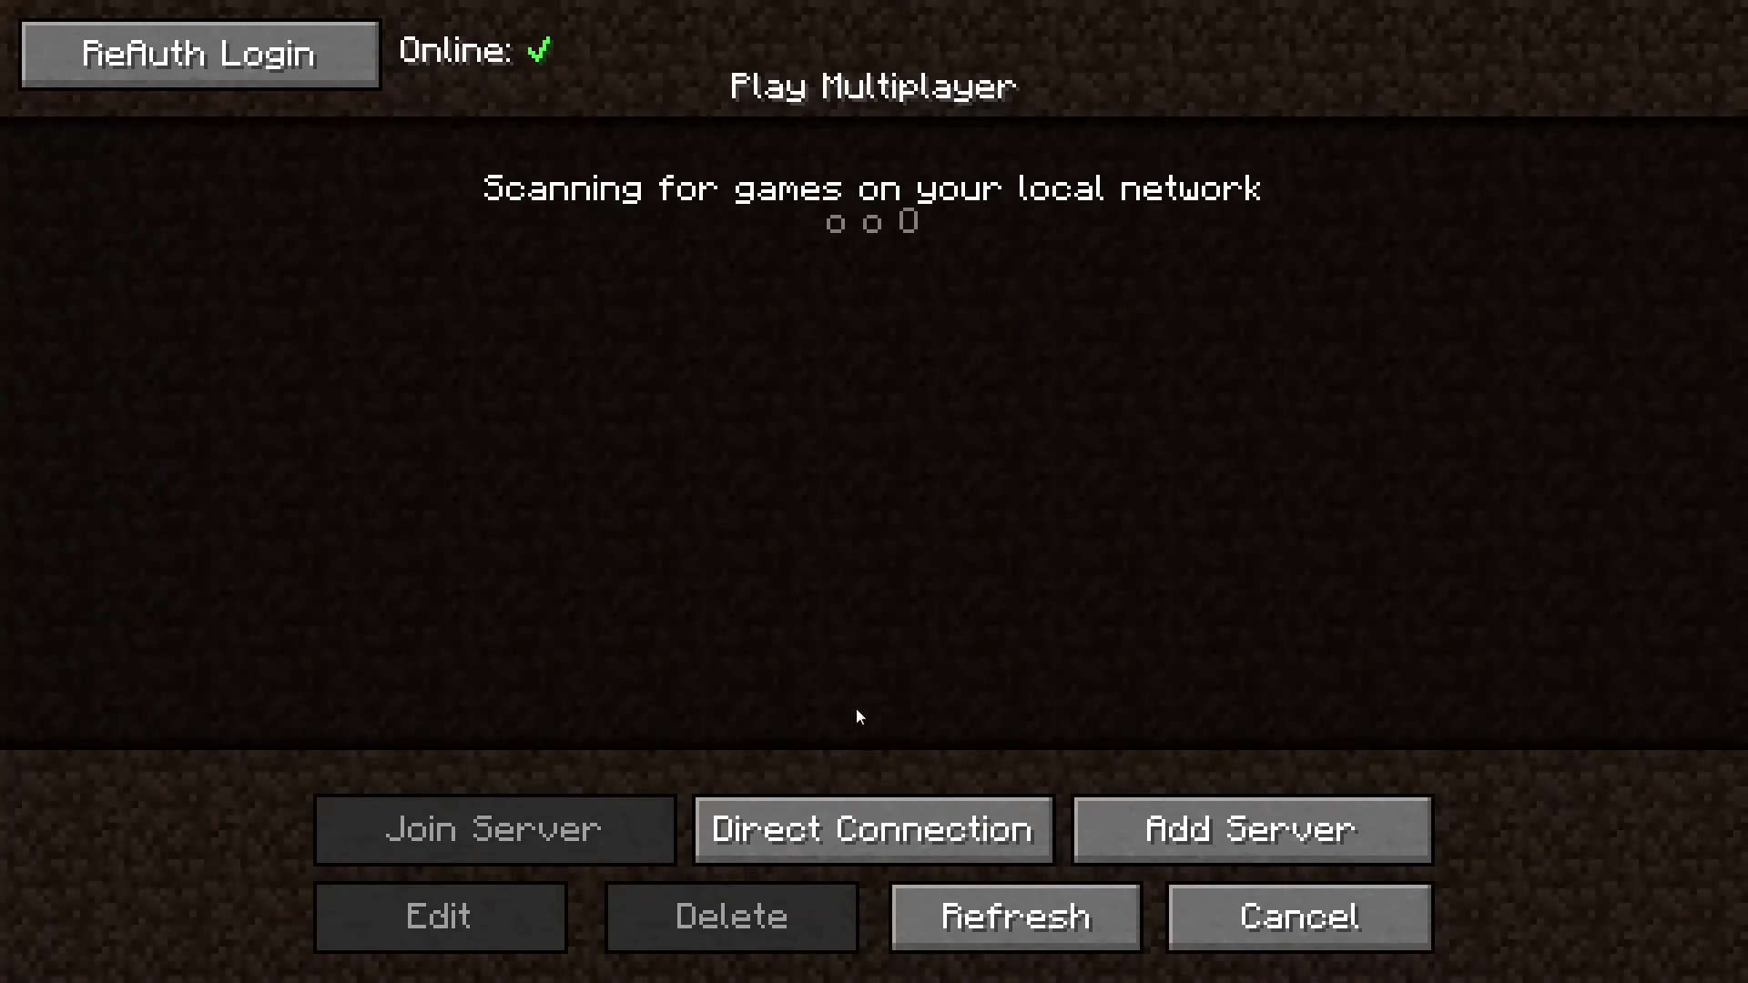
Direct-connect to the Among server's IP from the multiplayer menu and join
left_click(873, 828)
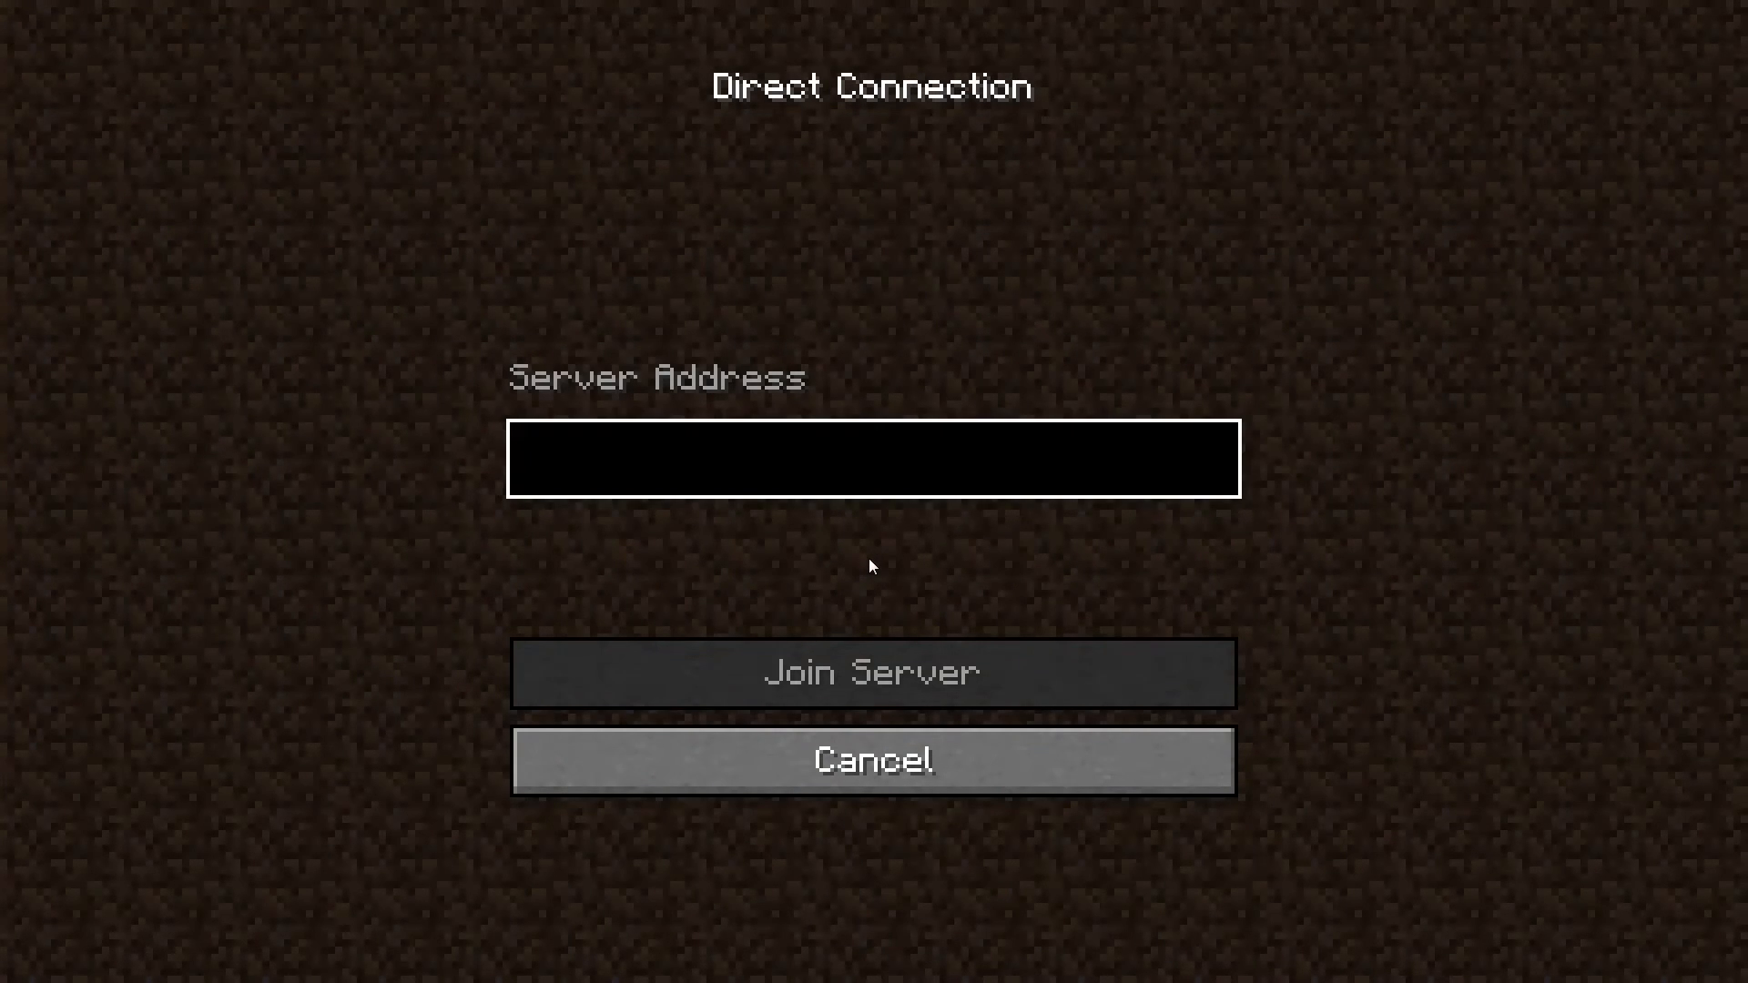
left_click(872, 671)
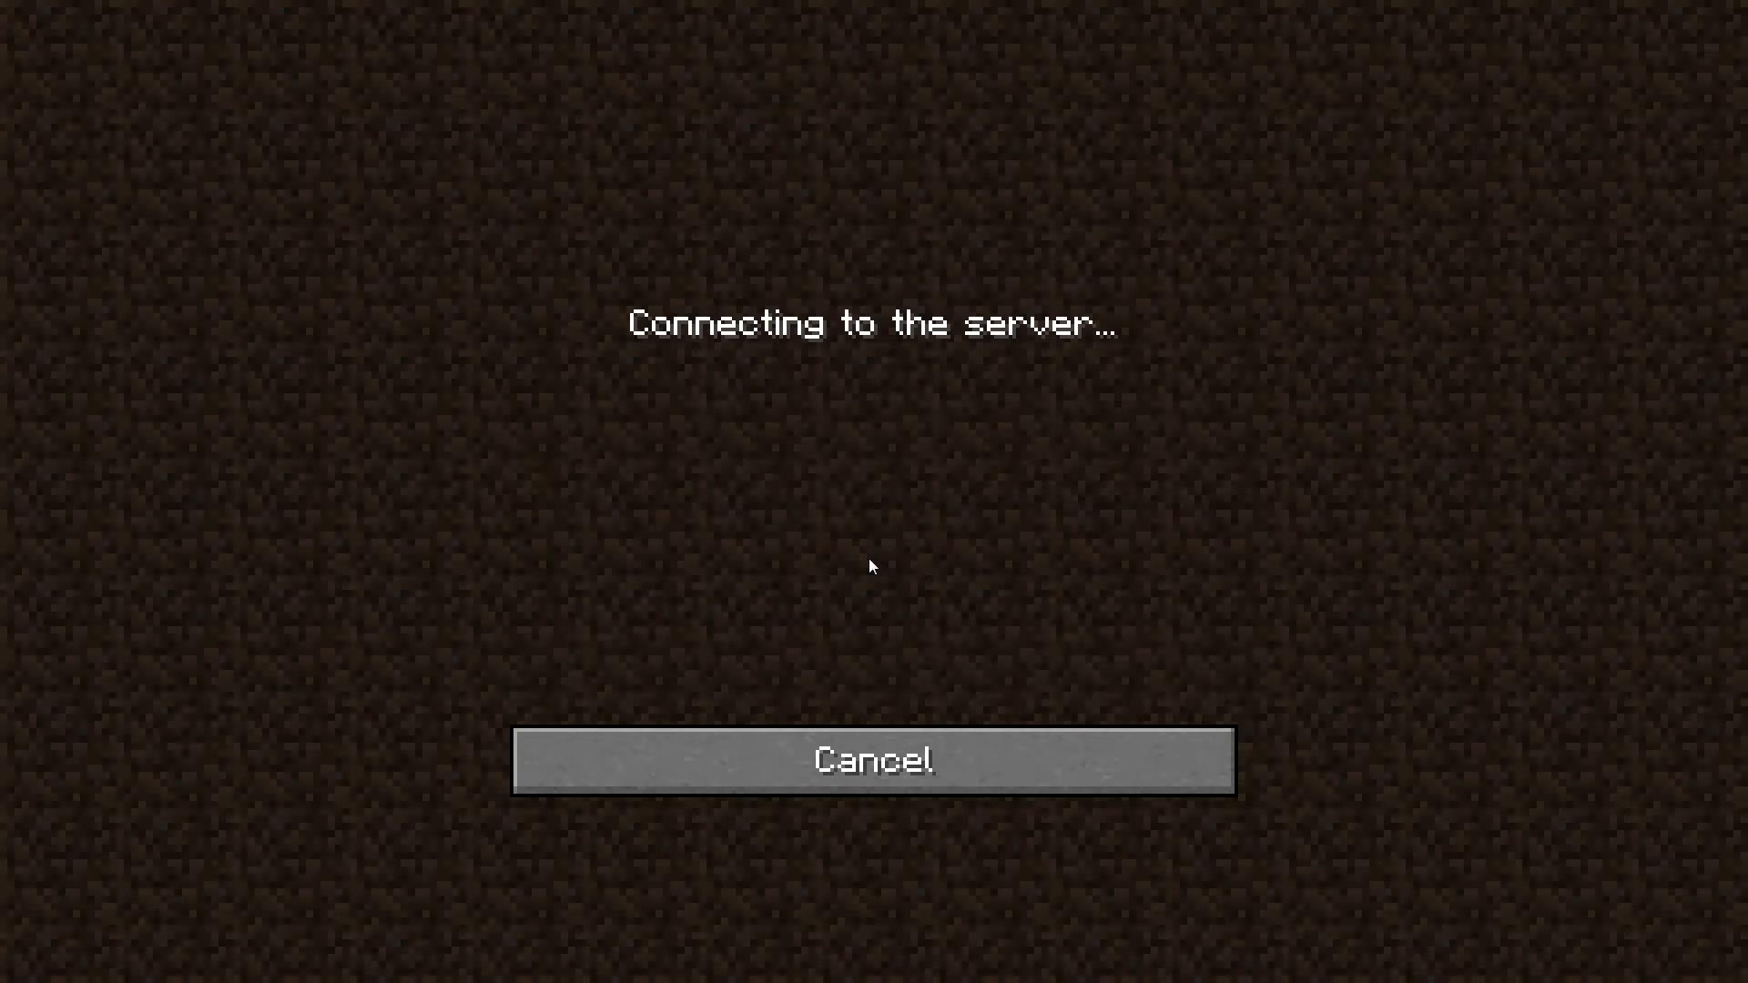